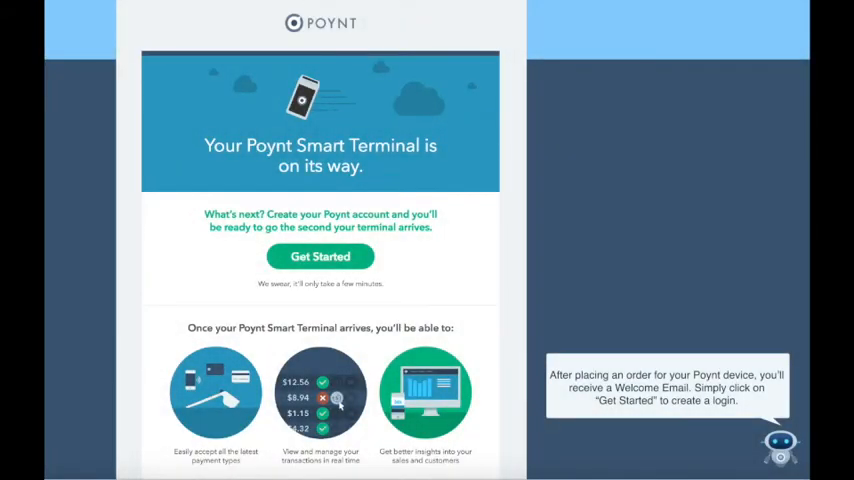
Step: Begin account setup from the welcome email's Get Started link to reach the dashboard
click(320, 256)
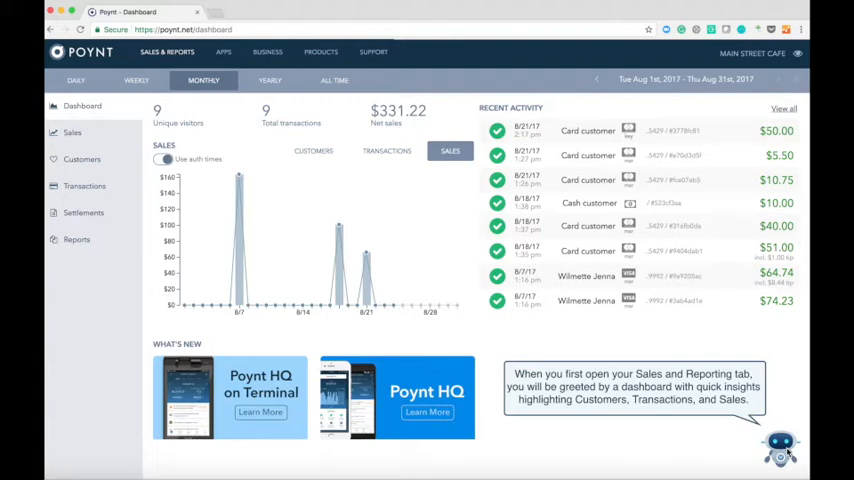
mouse_move(240, 116)
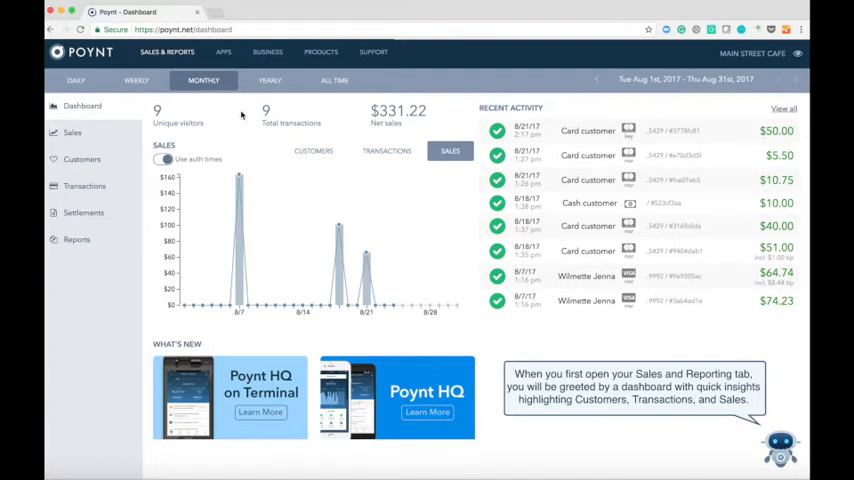
Step: Show the recommended apps such as Time Clock, Lightning and Cash + Tips
click(224, 52)
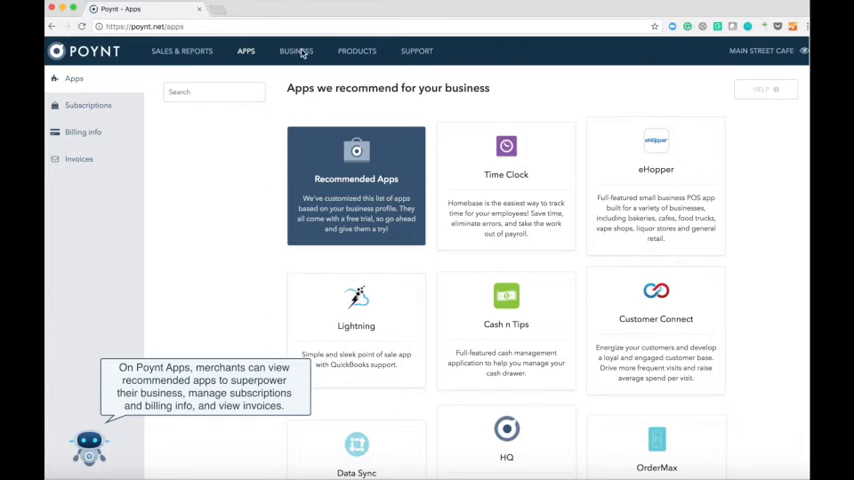
Step: Show Main Street Restaurant's store details and registered terminals in Business settings
click(280, 52)
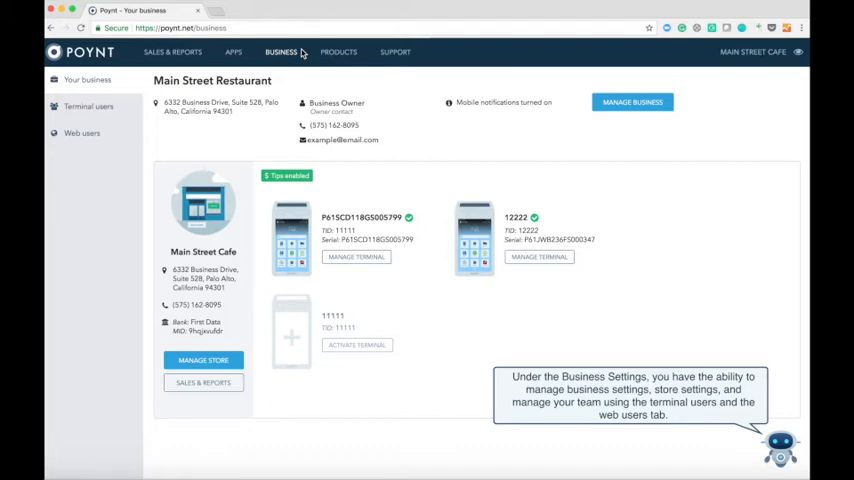
mouse_move(340, 56)
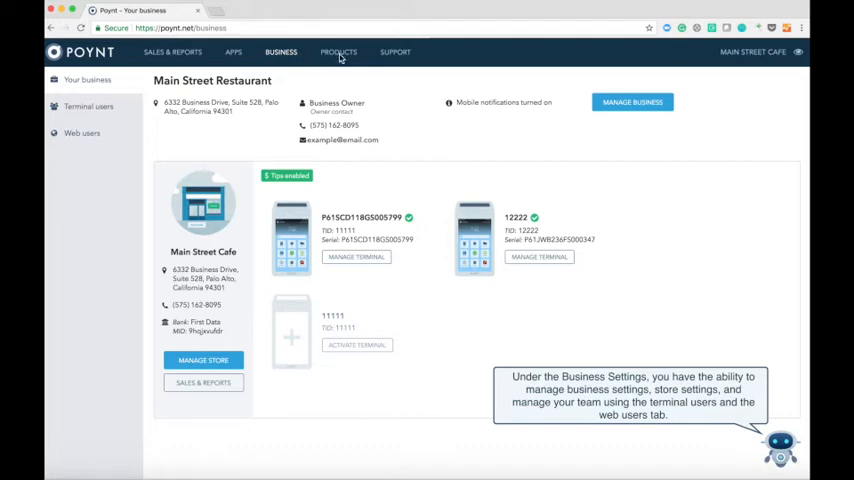
Step: List the catalogs Cafe, Bakery, Smoothie Bar, Grill and Cafe under Products
click(338, 52)
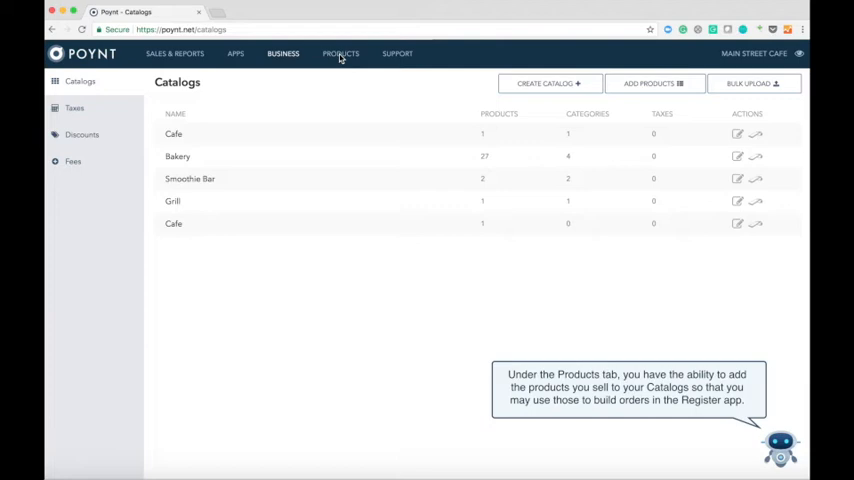
mouse_move(340, 58)
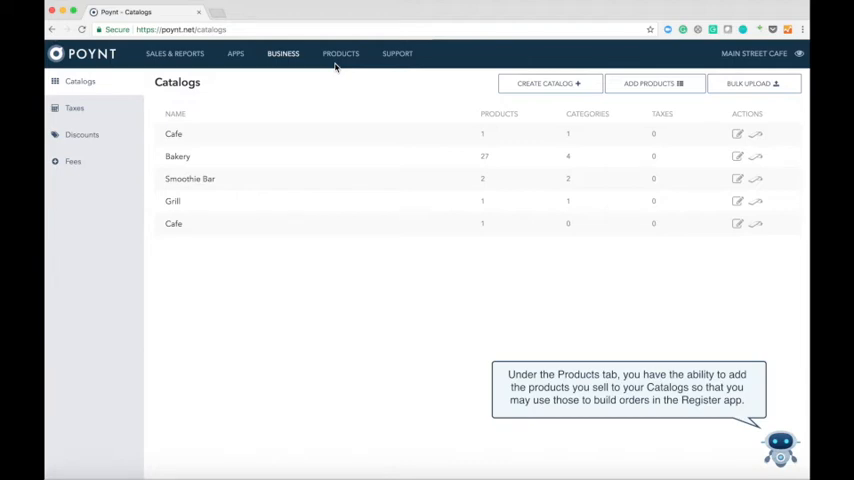
mouse_move(504, 336)
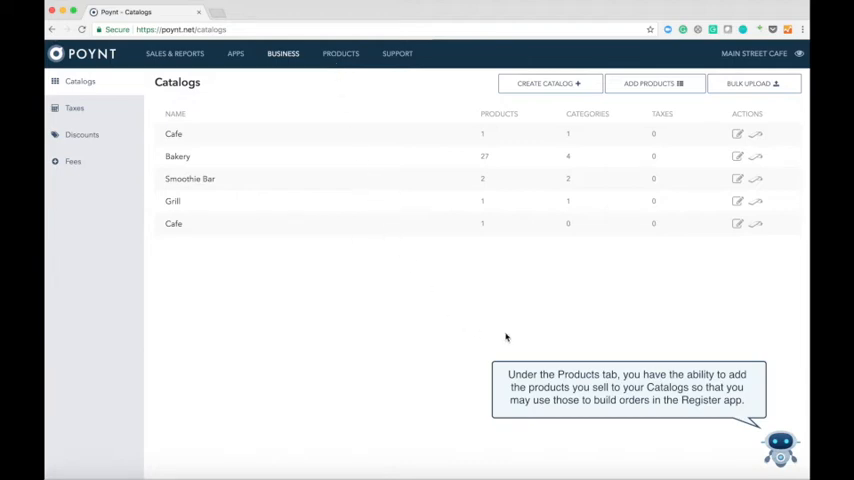
click(328, 52)
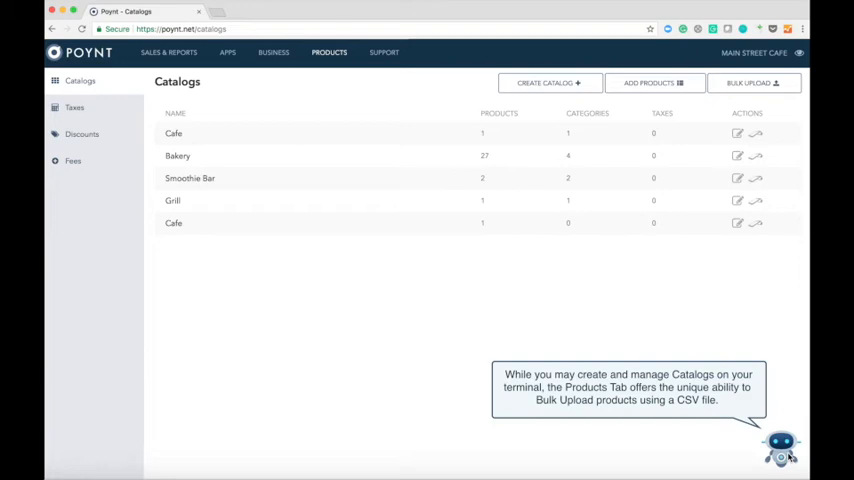
mouse_move(396, 52)
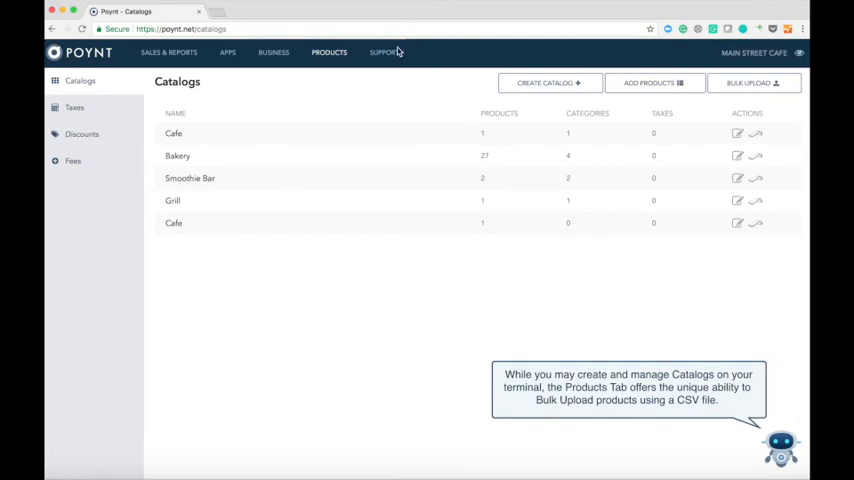
Step: Bring up the Contact Poynt support form with priority, subject and message fields
click(384, 52)
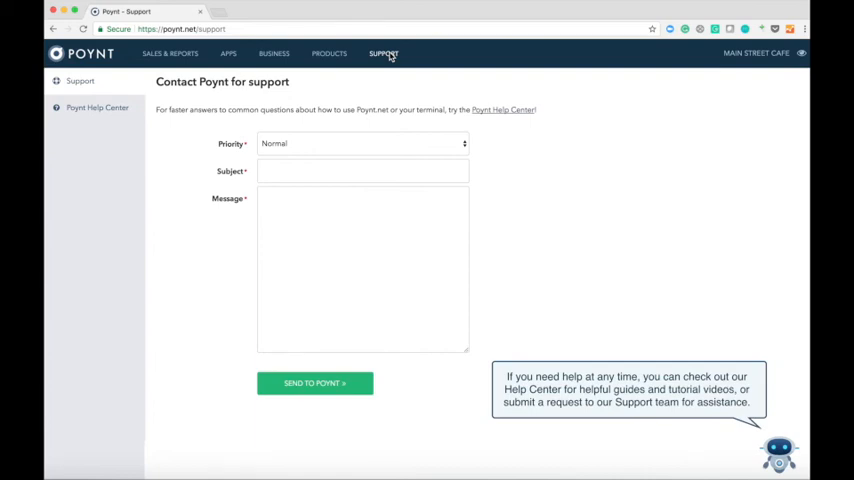
mouse_move(770, 186)
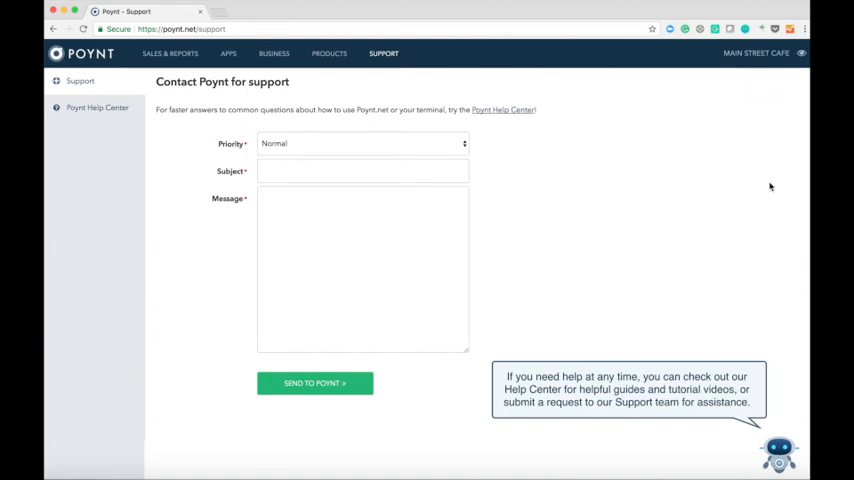